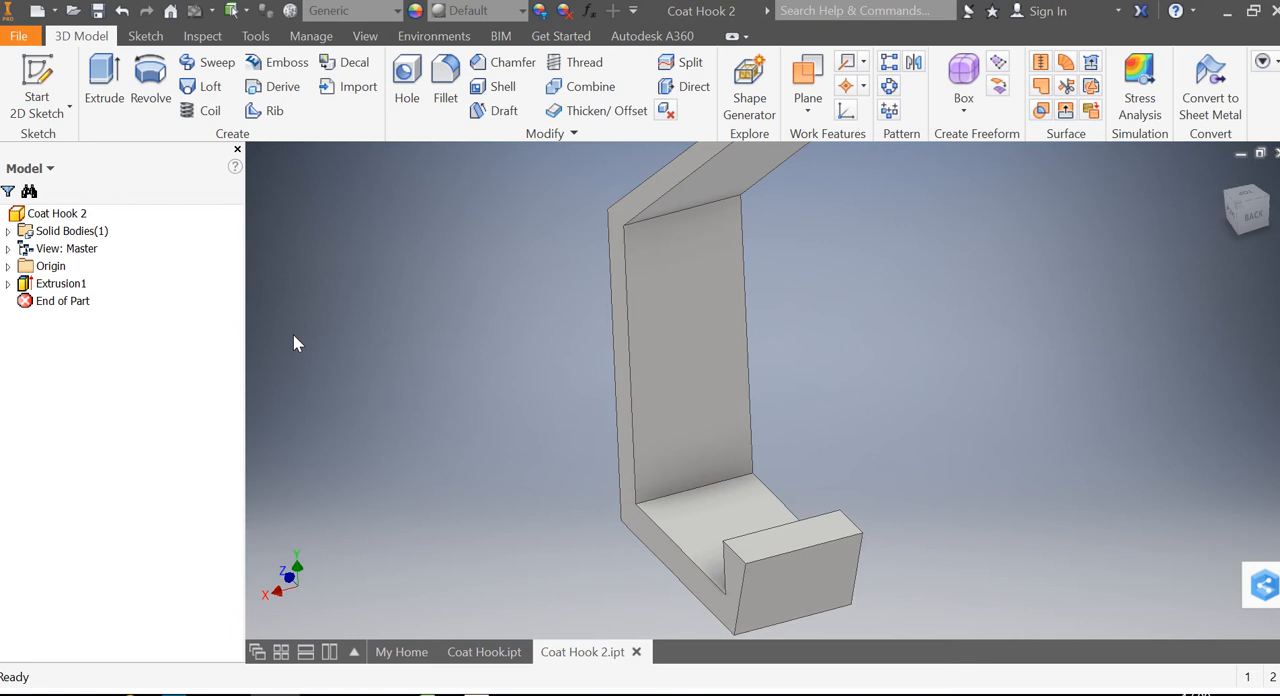
mouse_move(867, 295)
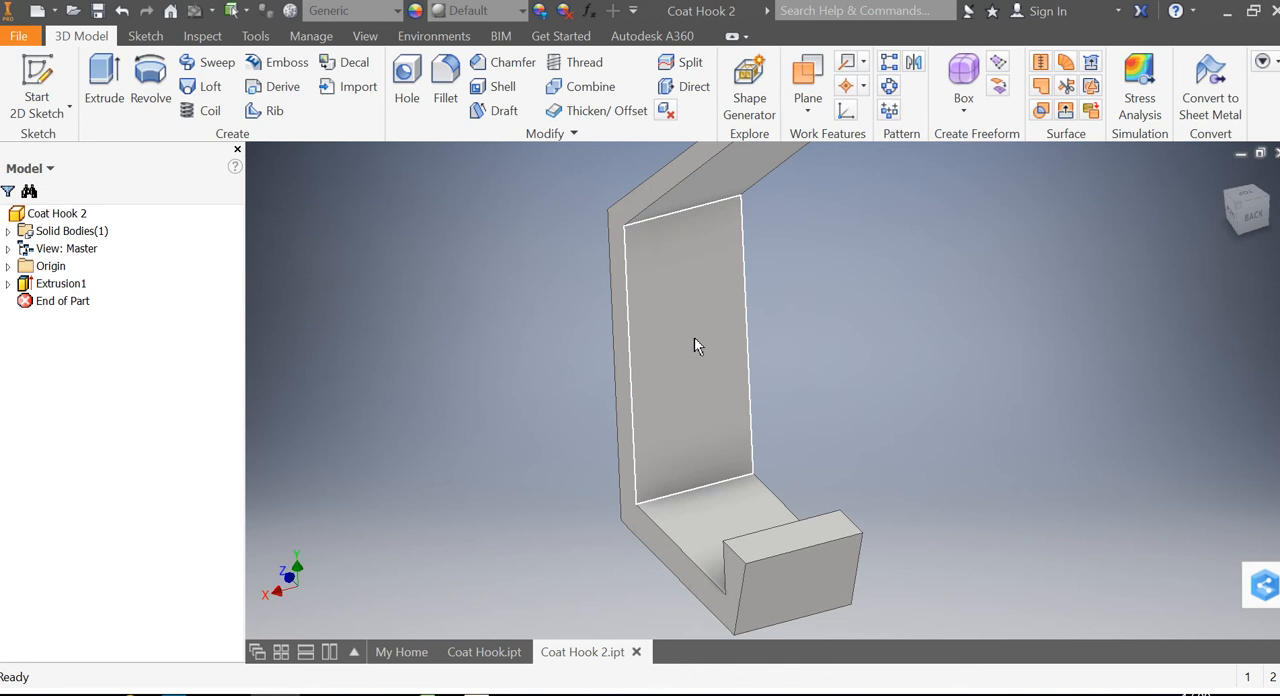
mouse_move(681, 375)
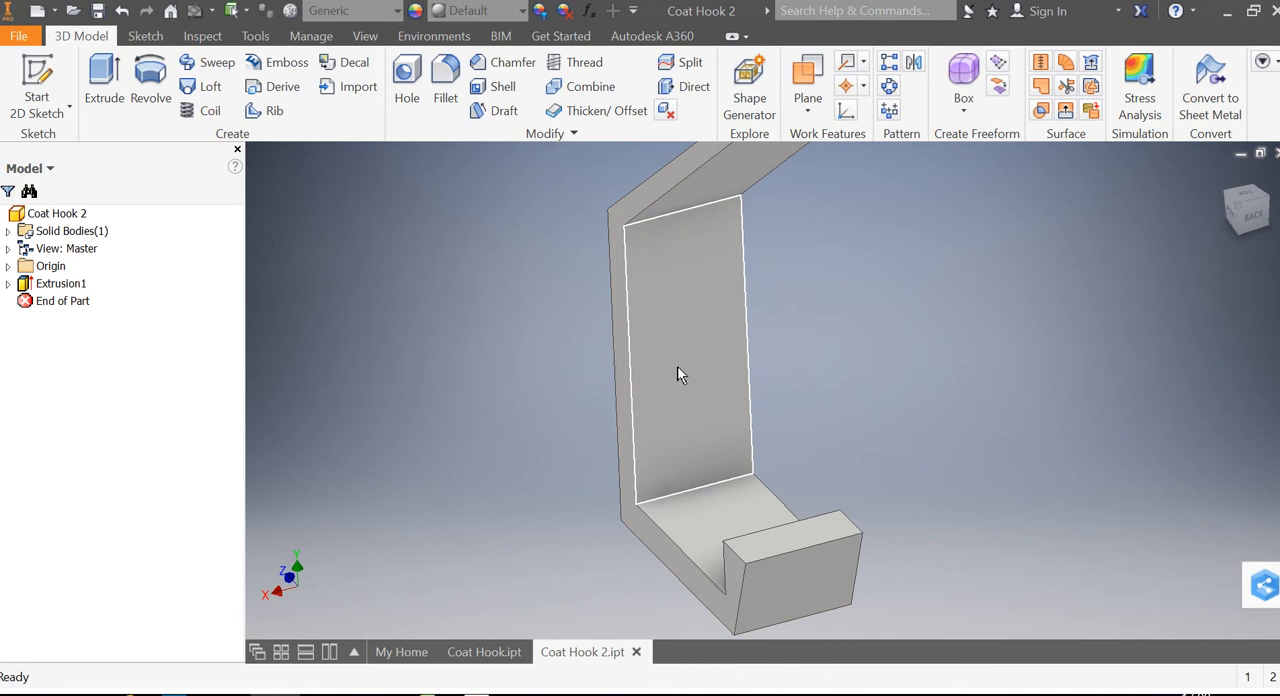
Step: Start a new 2D sketch on the Coat Hook 2 part from the 3D Model tab
left_click(680, 375)
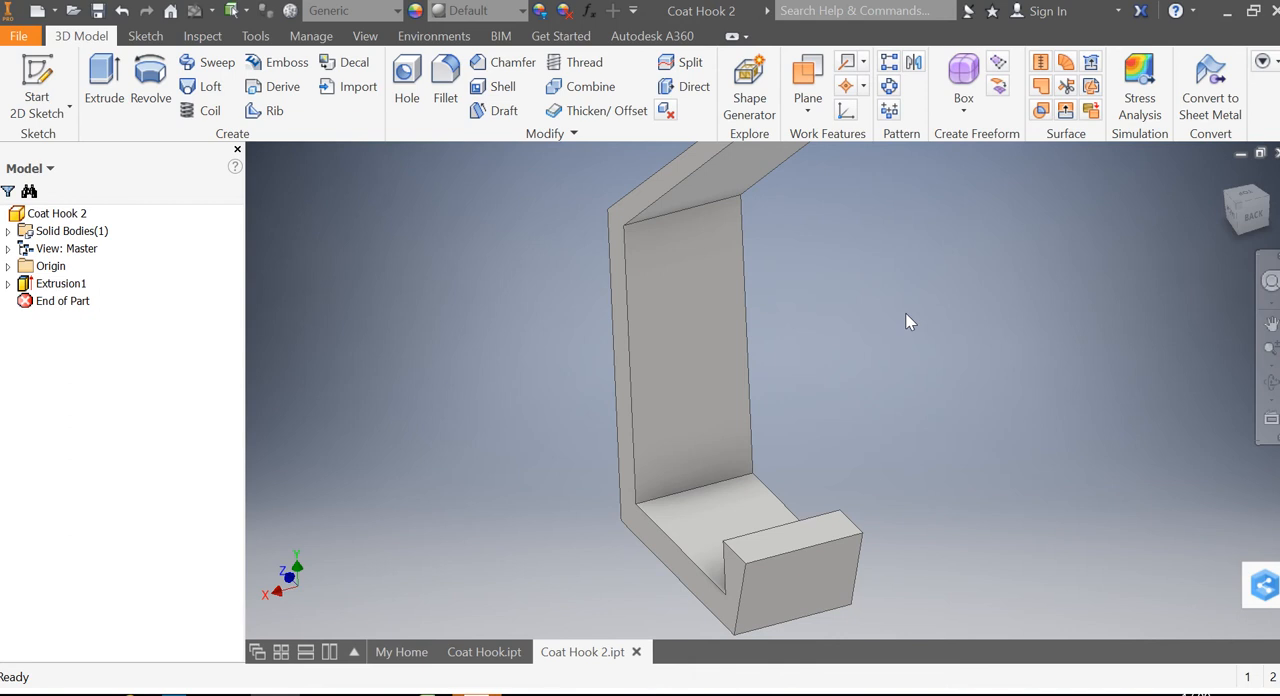
mouse_move(350, 257)
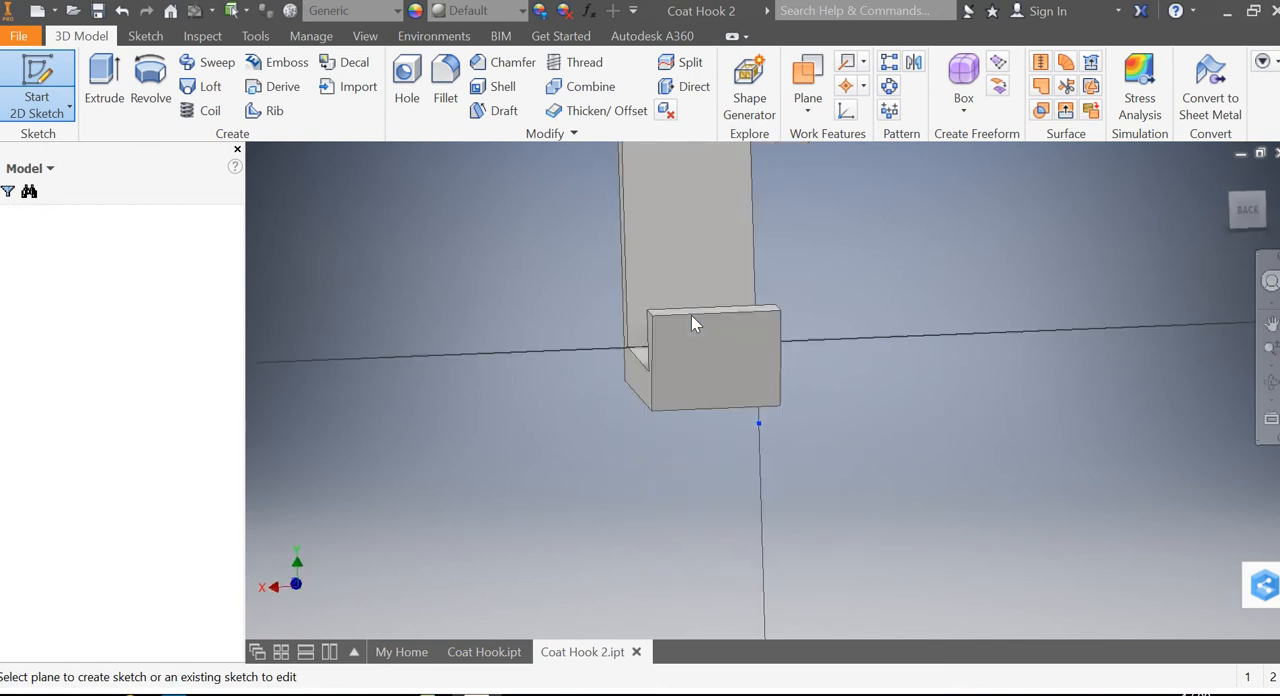
Step: Place Sketch3 on the inner face of the hook's vertical back plate
left_click(695, 322)
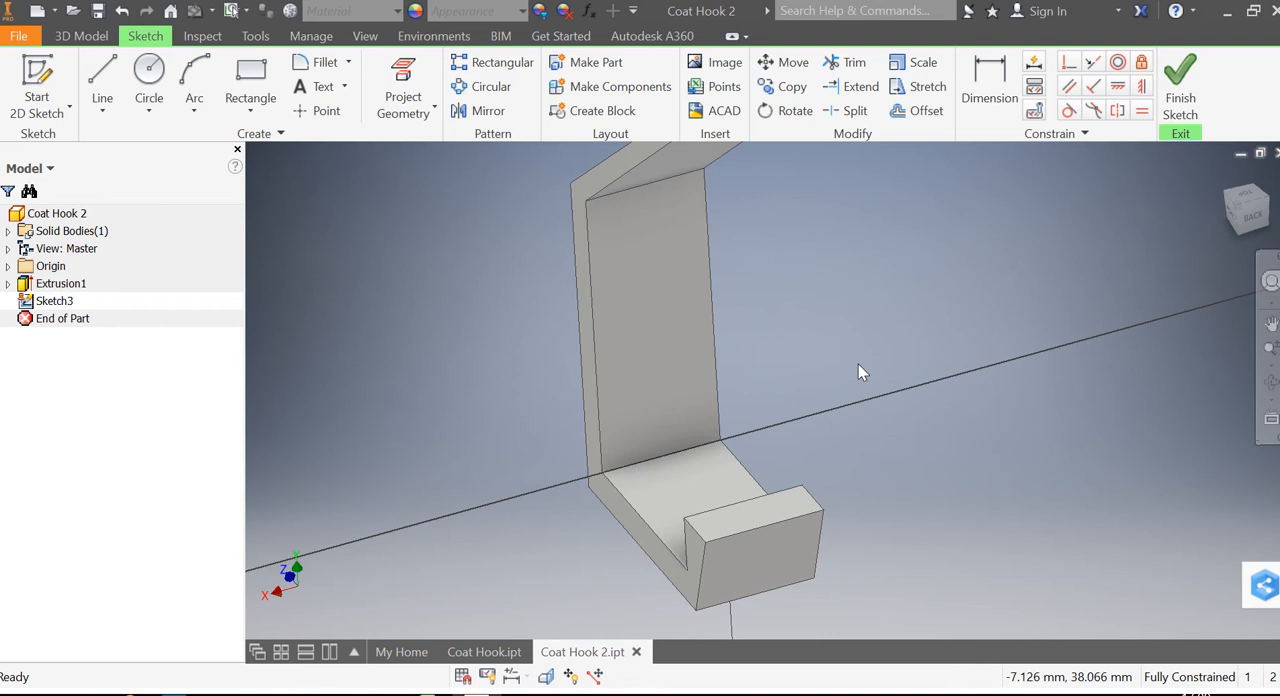
Step: Draw a 42 mm vertical centre line from the top edge midpoint and horizontal lines across it
left_click(102, 75)
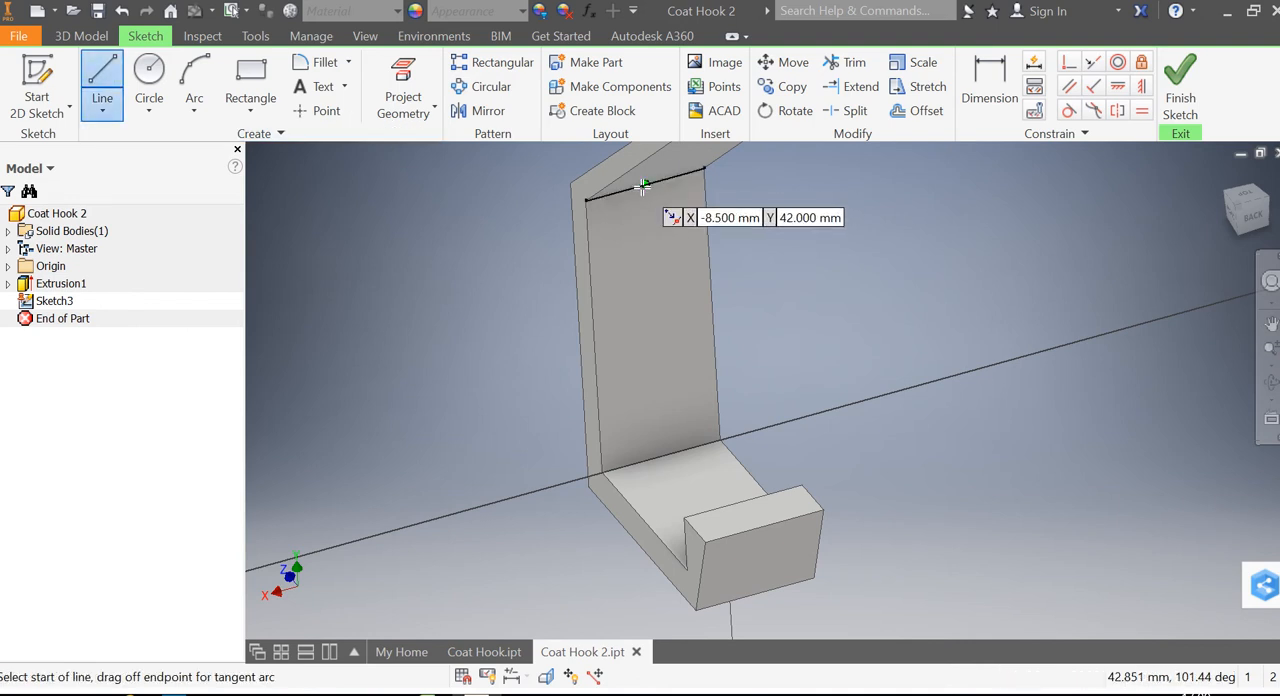
left_click(640, 185)
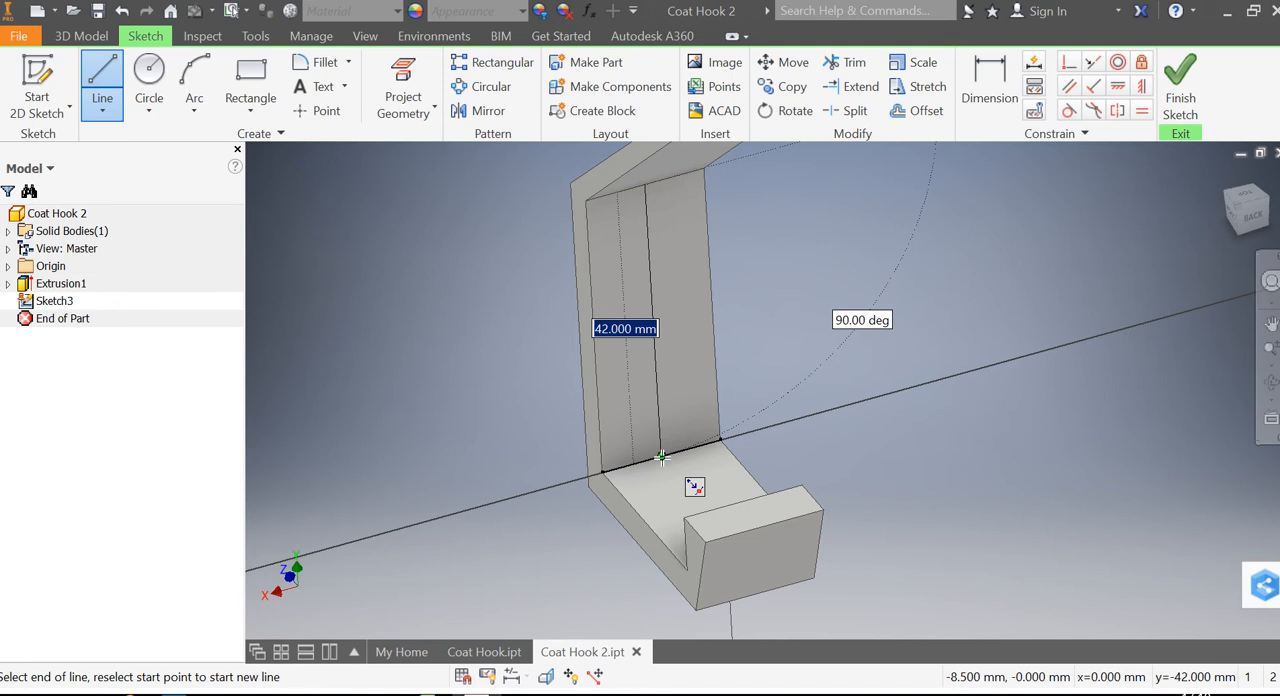
right_click(660, 457)
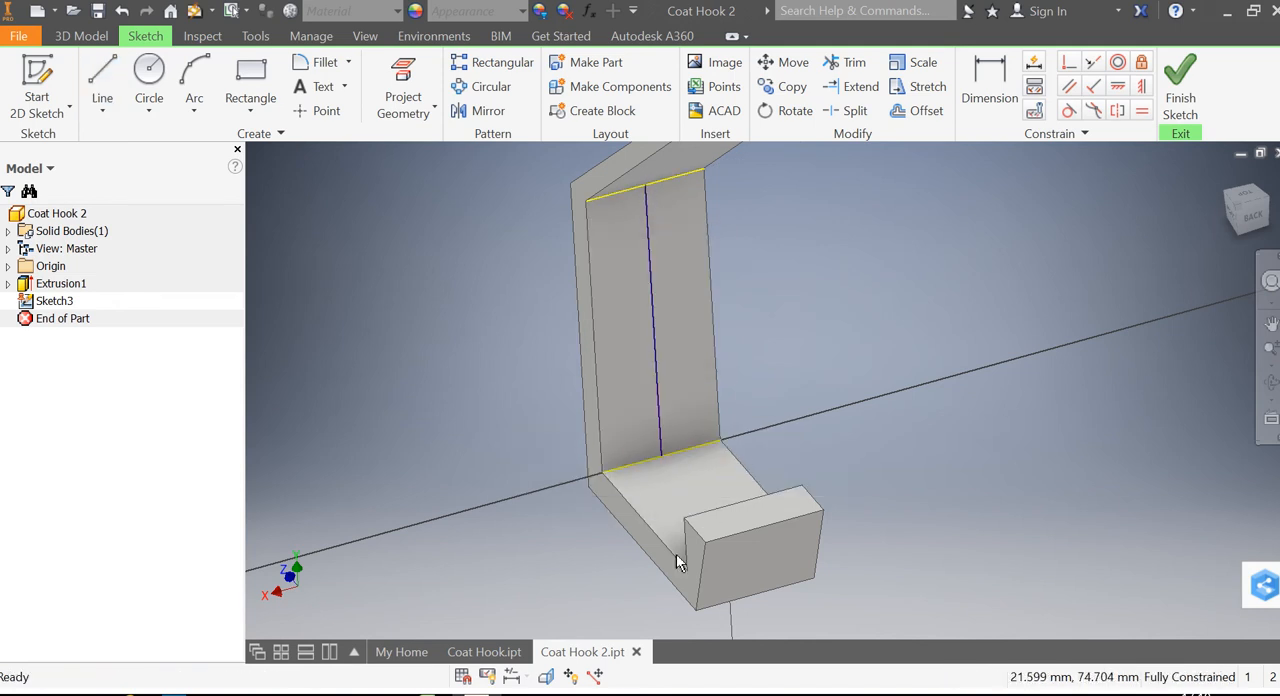
left_click(101, 75)
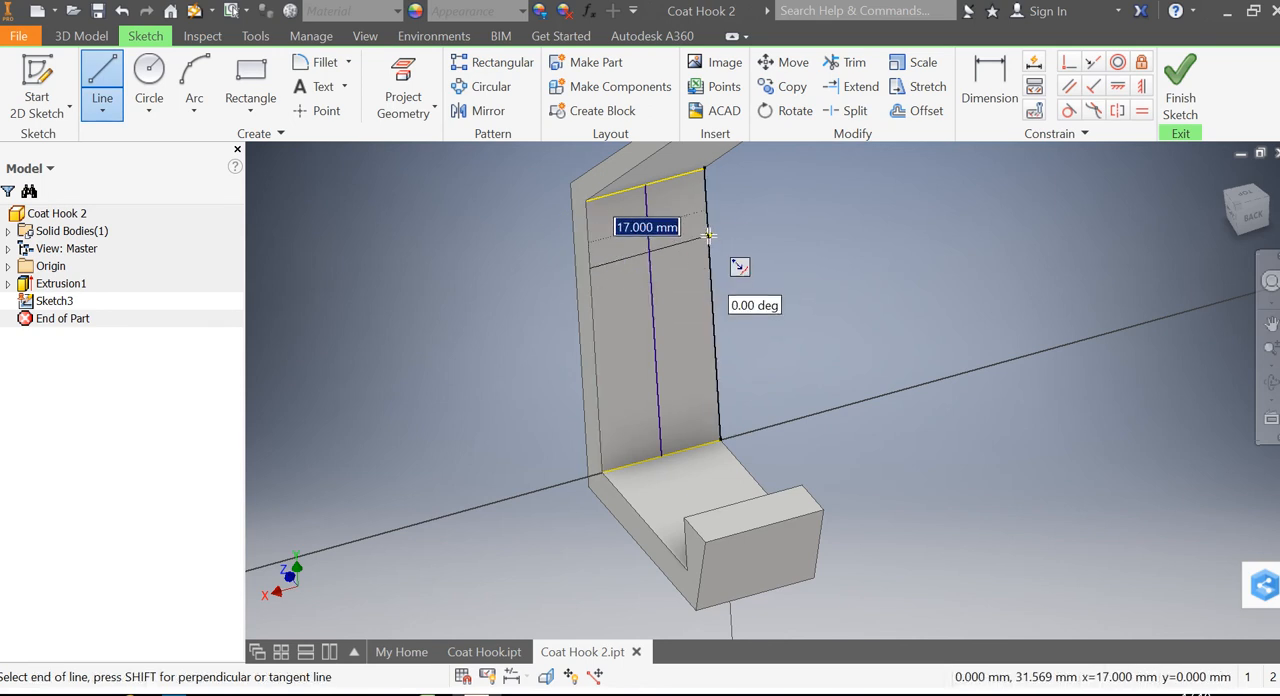
left_click(708, 237)
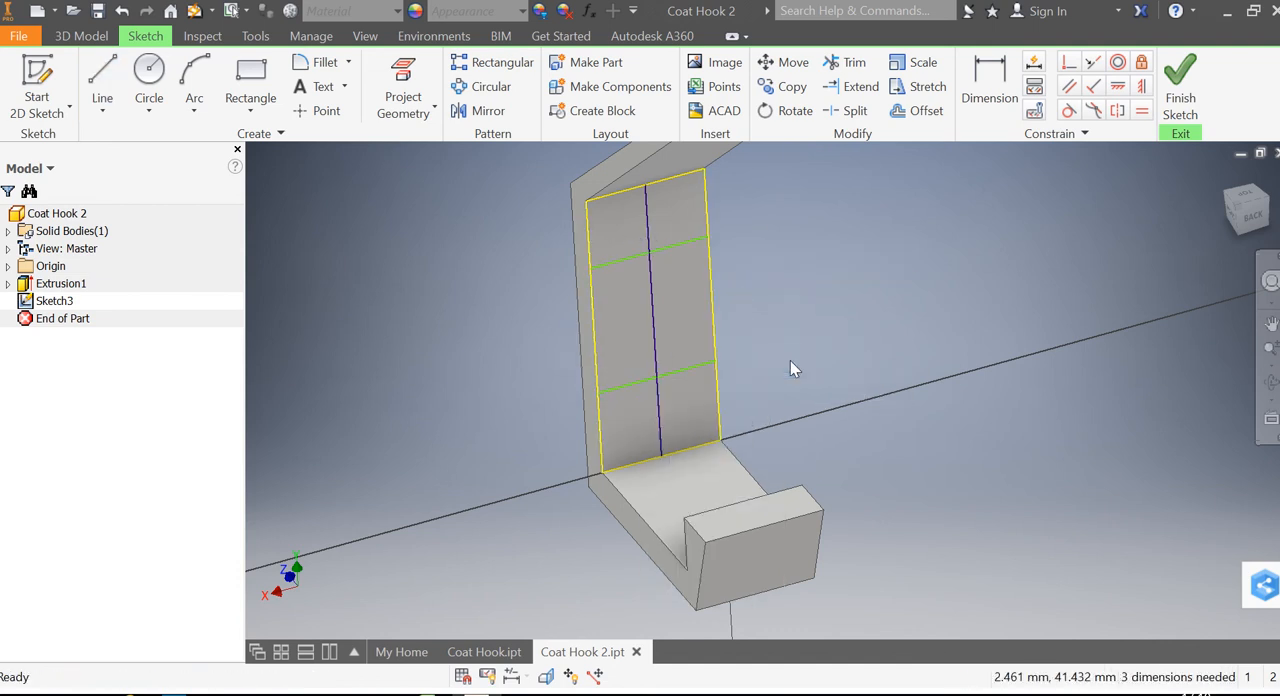
left_click(989, 85)
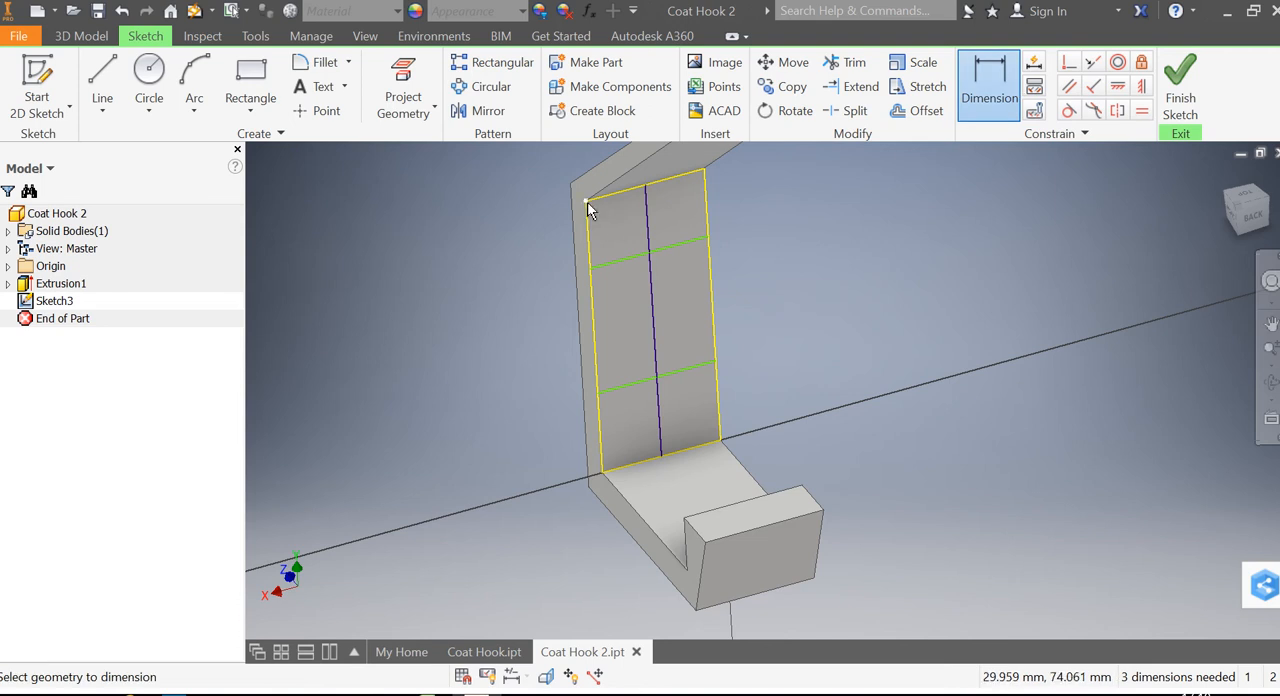
Step: Dimension the crossing lines 8 mm from the top edge and 12 mm from the bottom
left_click(586, 200)
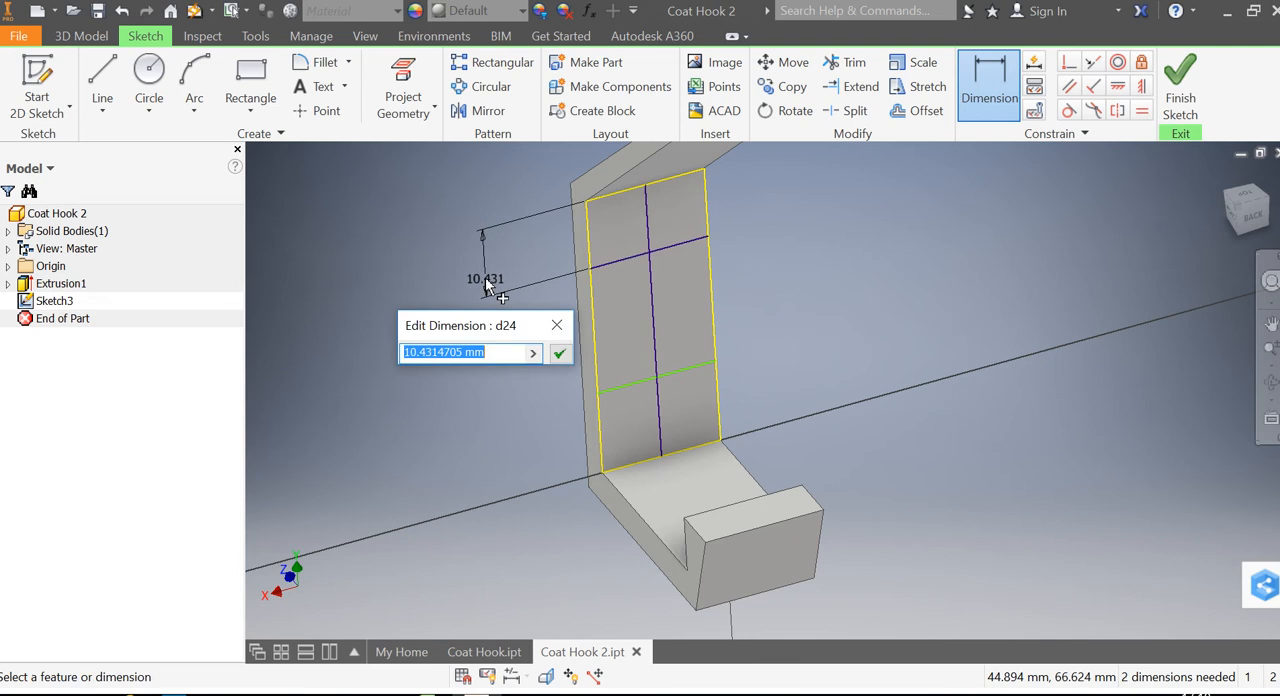
type("8")
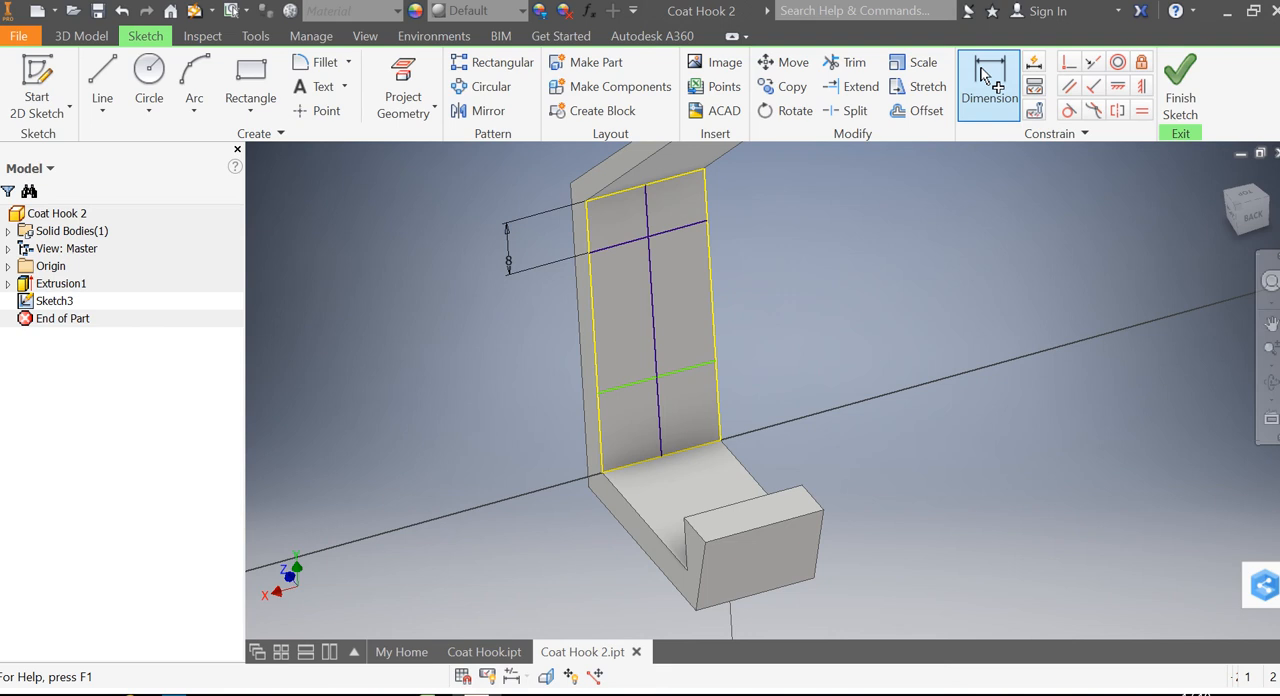
left_click(988, 83)
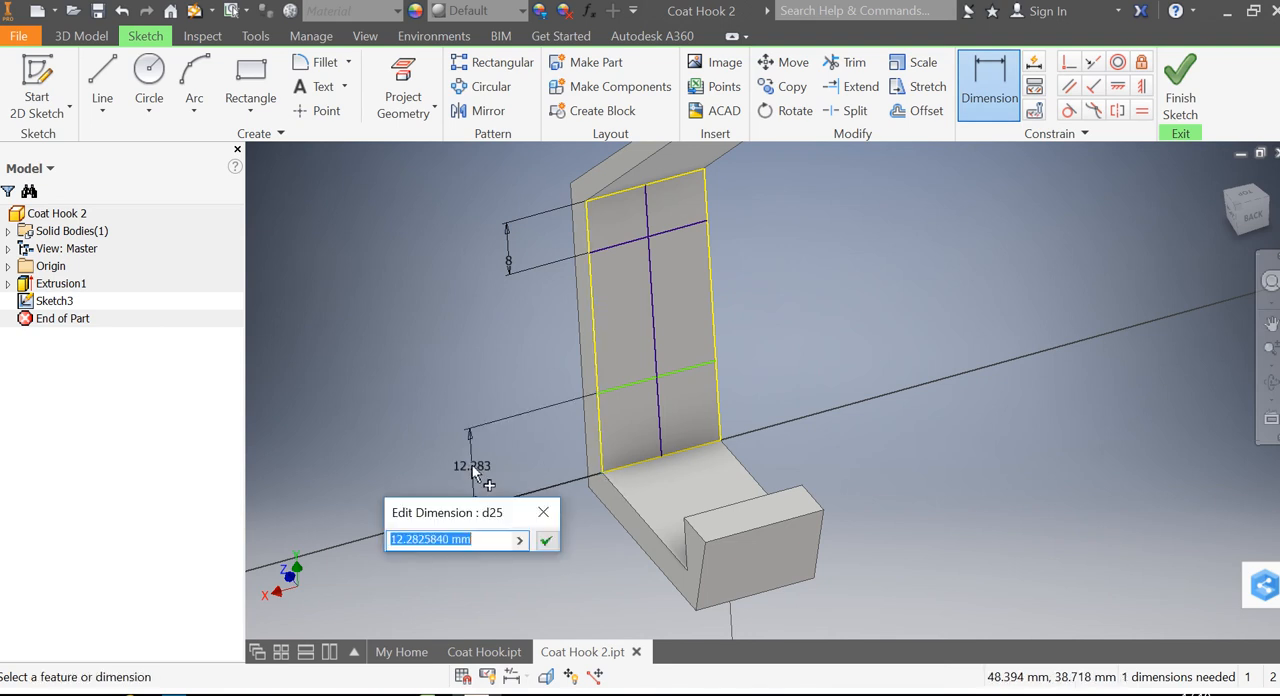
type("12")
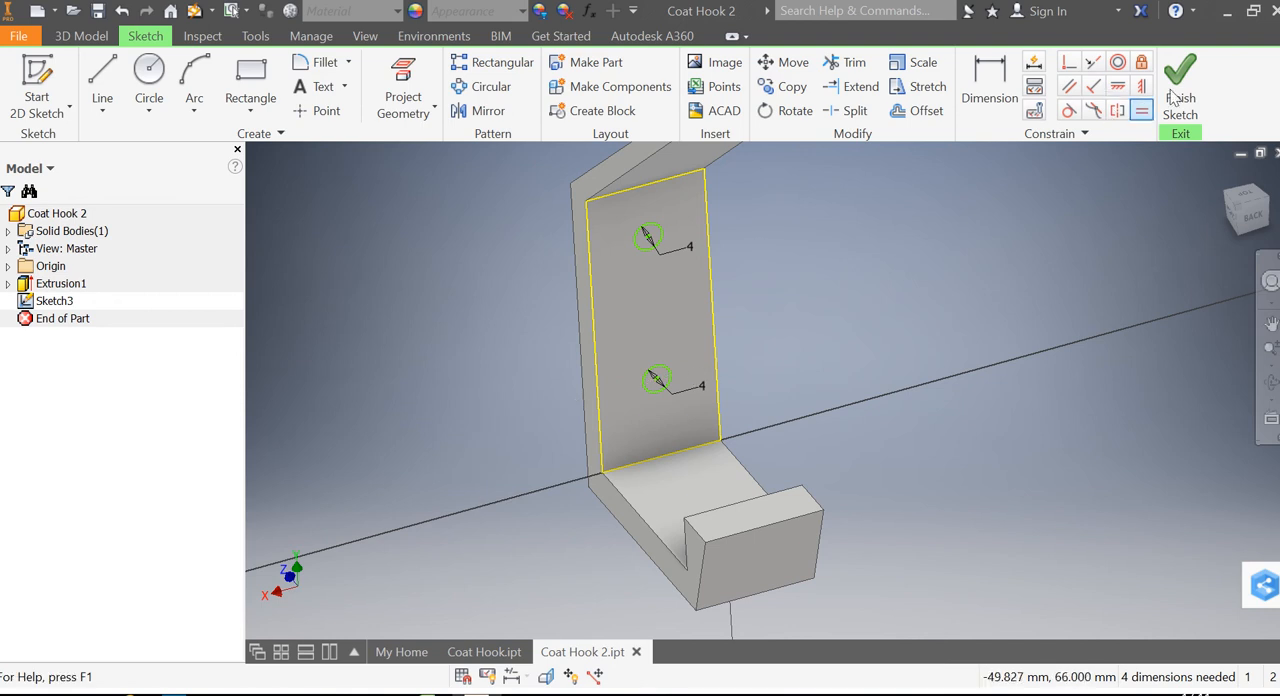
Step: Finish Sketch3, preview and cancel Extrude, then start the Hole command
left_click(1180, 75)
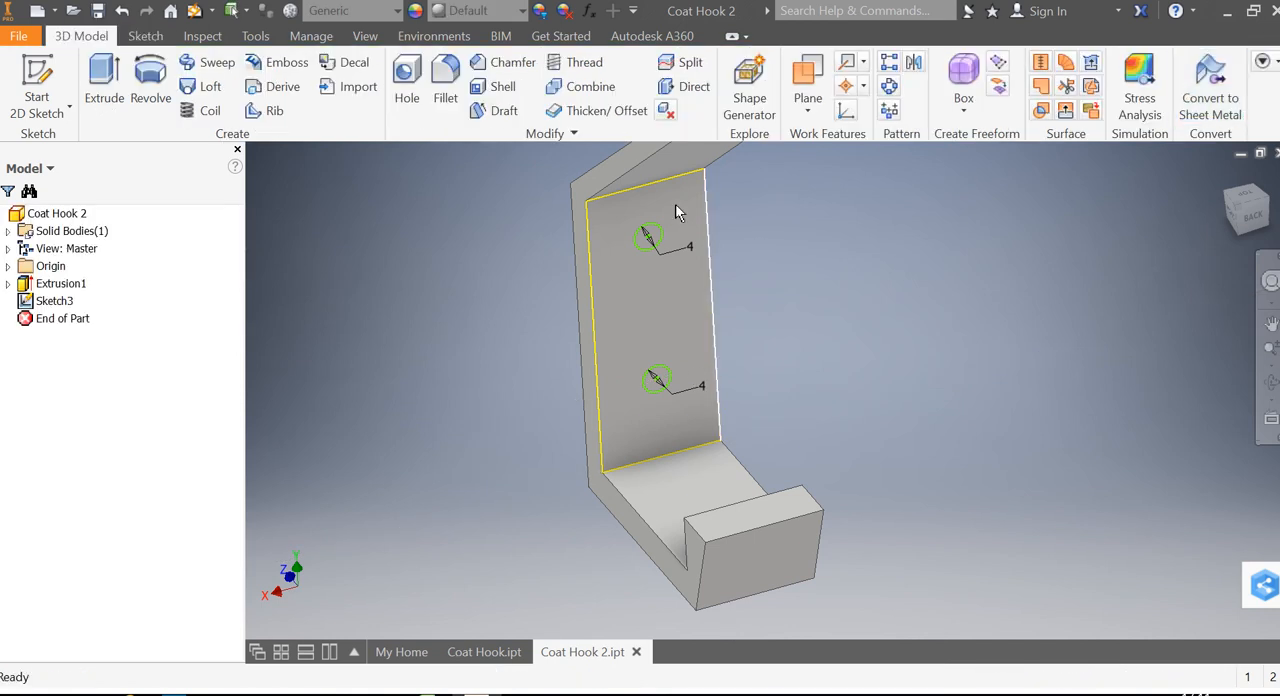
mouse_move(103, 75)
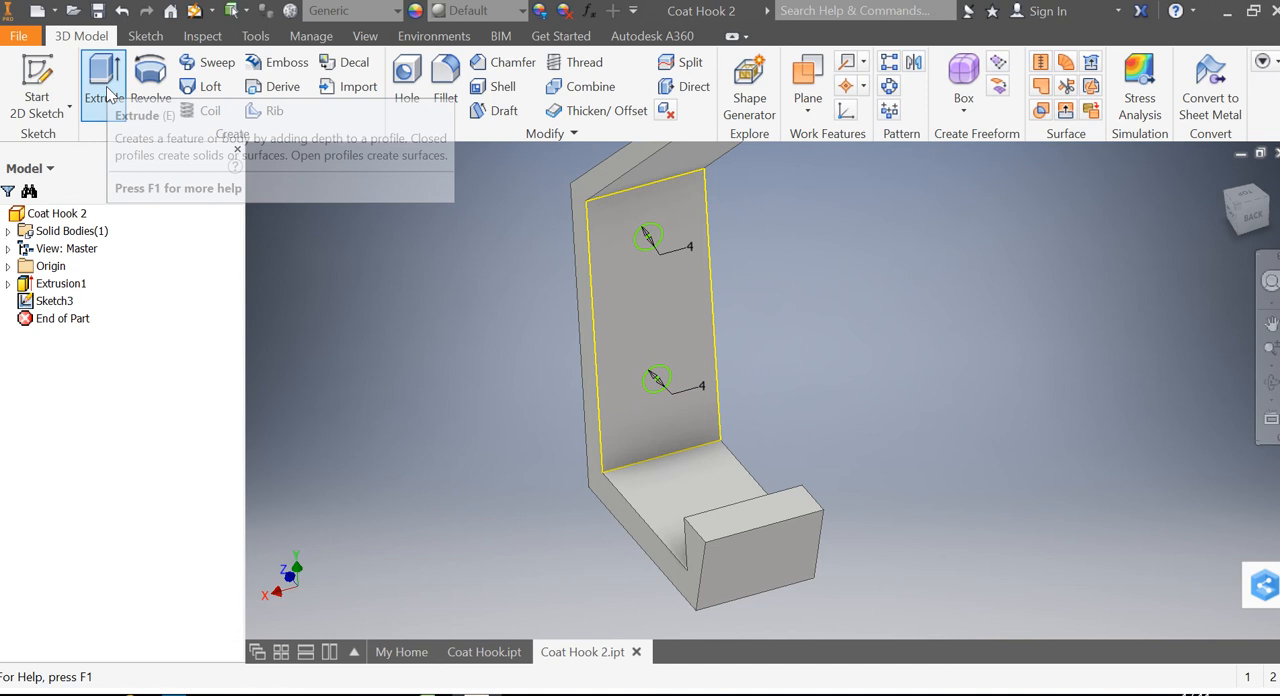
left_click(104, 80)
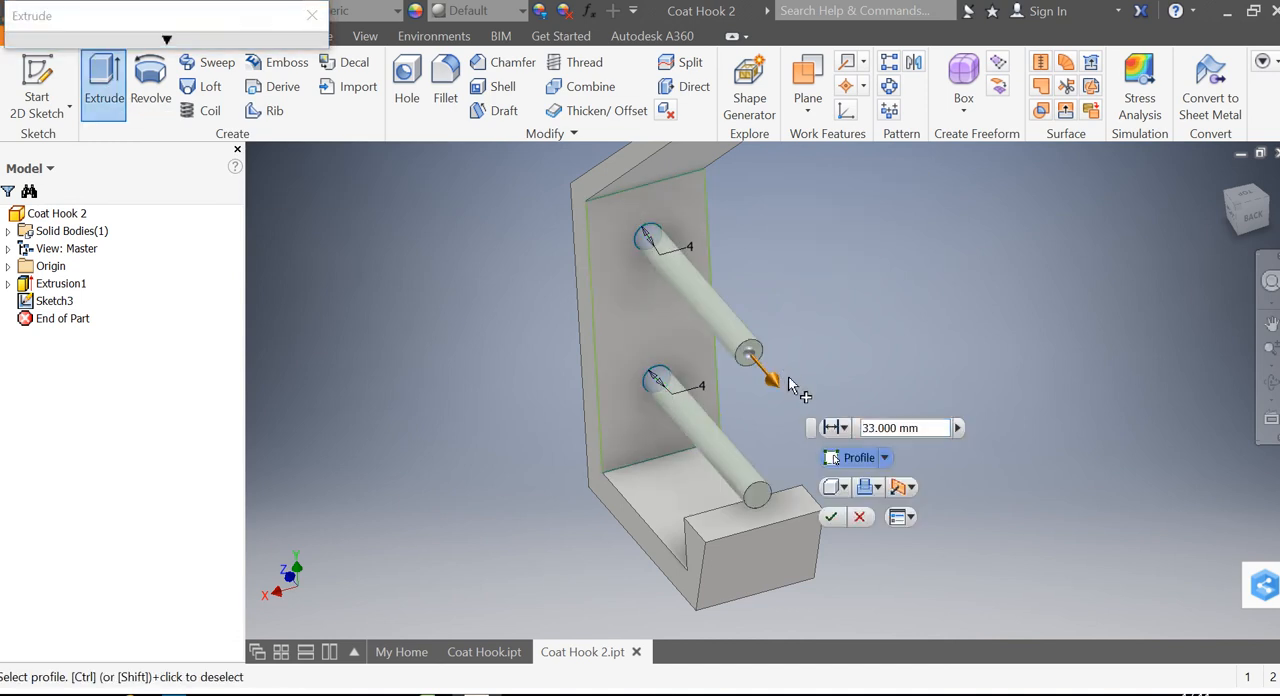
mouse_move(778, 390)
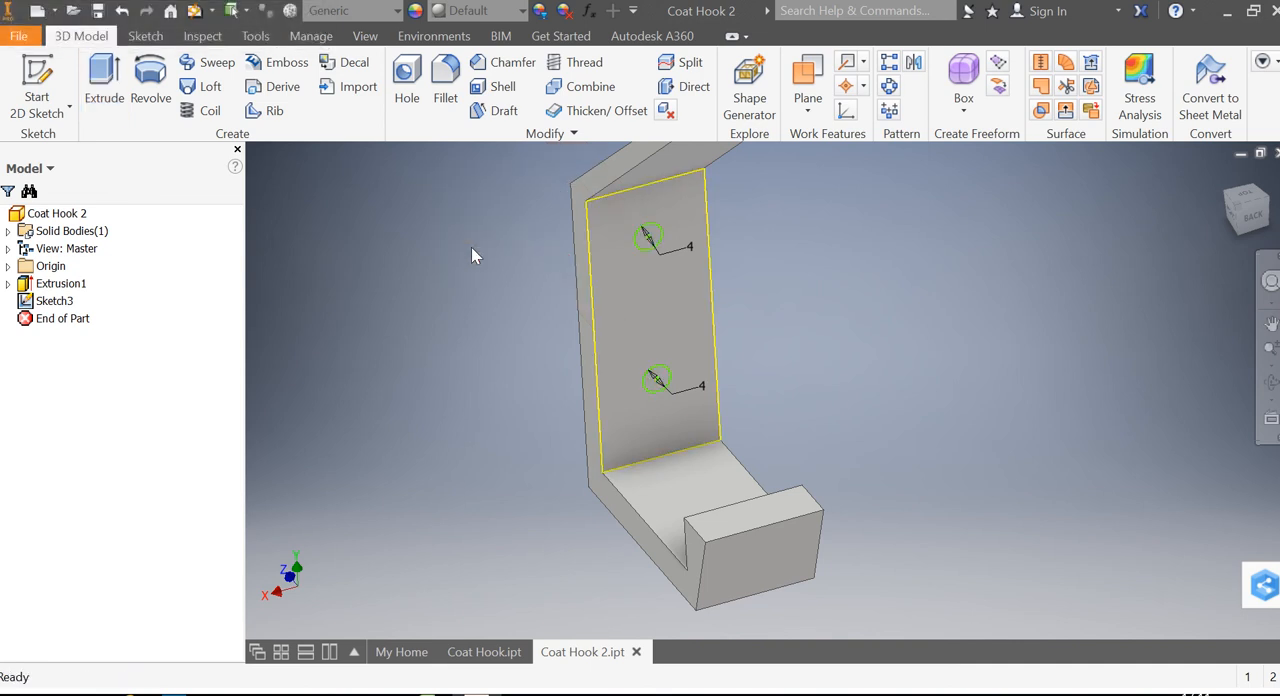
left_click(406, 80)
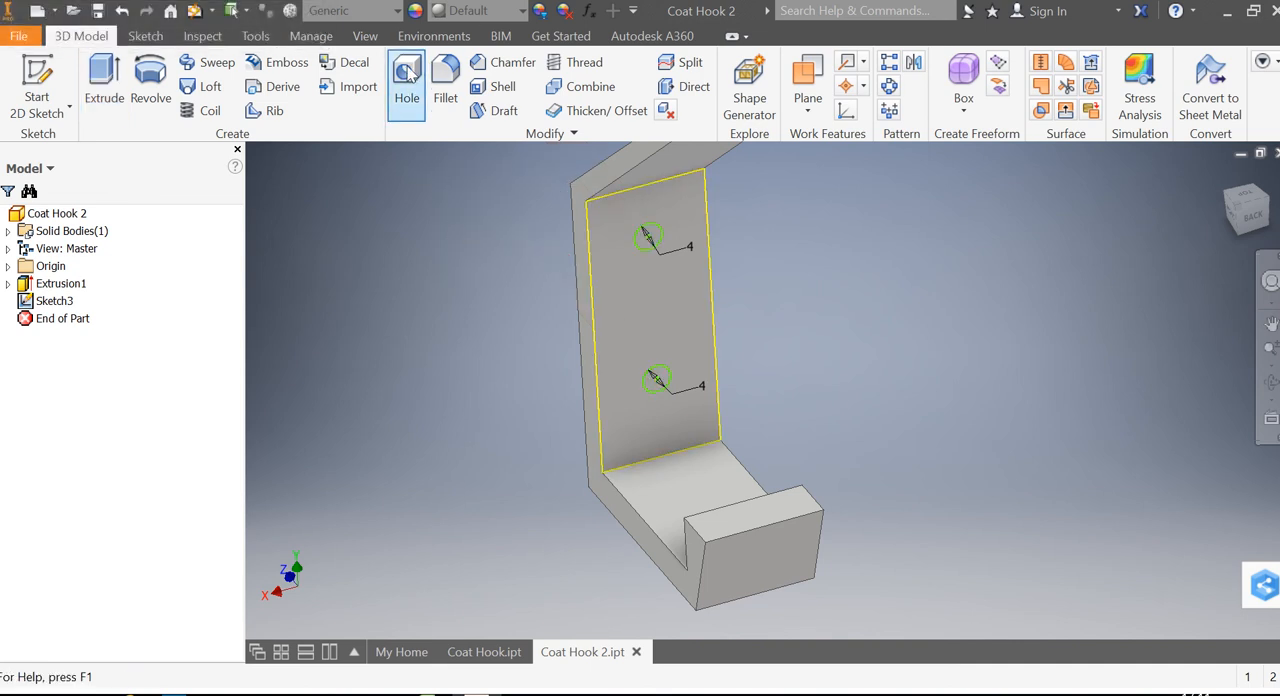
Step: Cut 4 mm through-all holes with 7 mm, 90° countersinks at both centre points
left_click(406, 80)
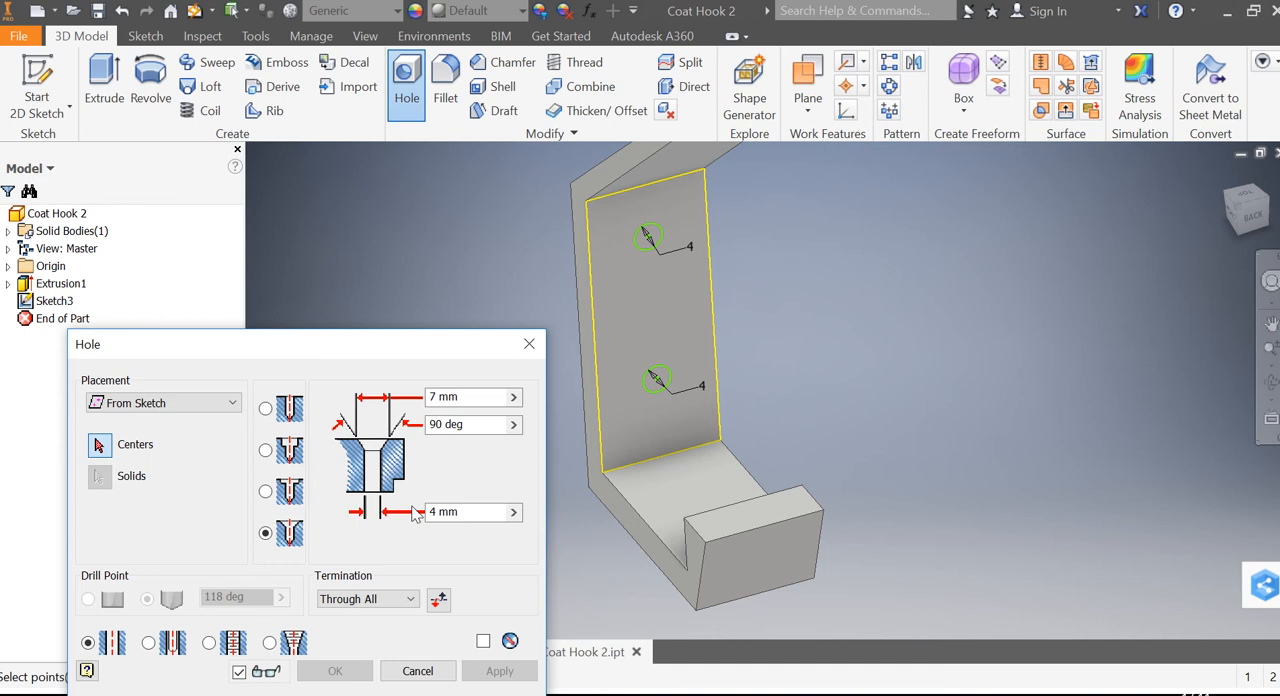
left_click(470, 397)
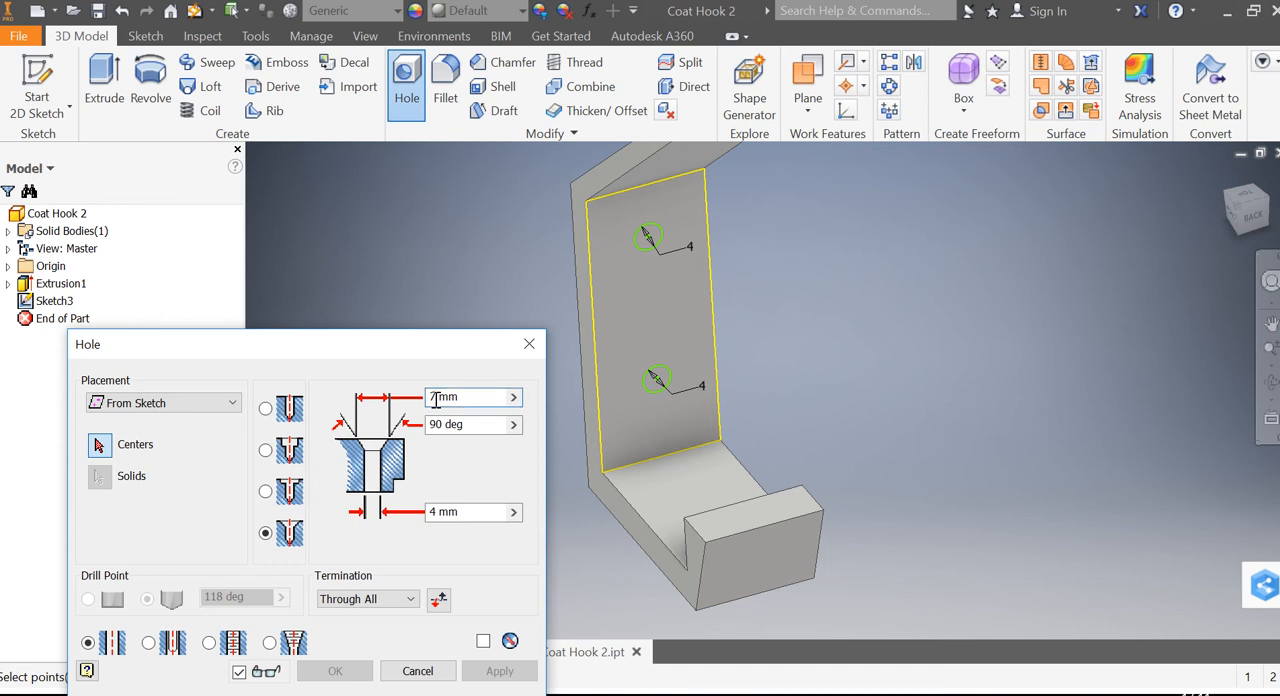
mouse_move(328, 473)
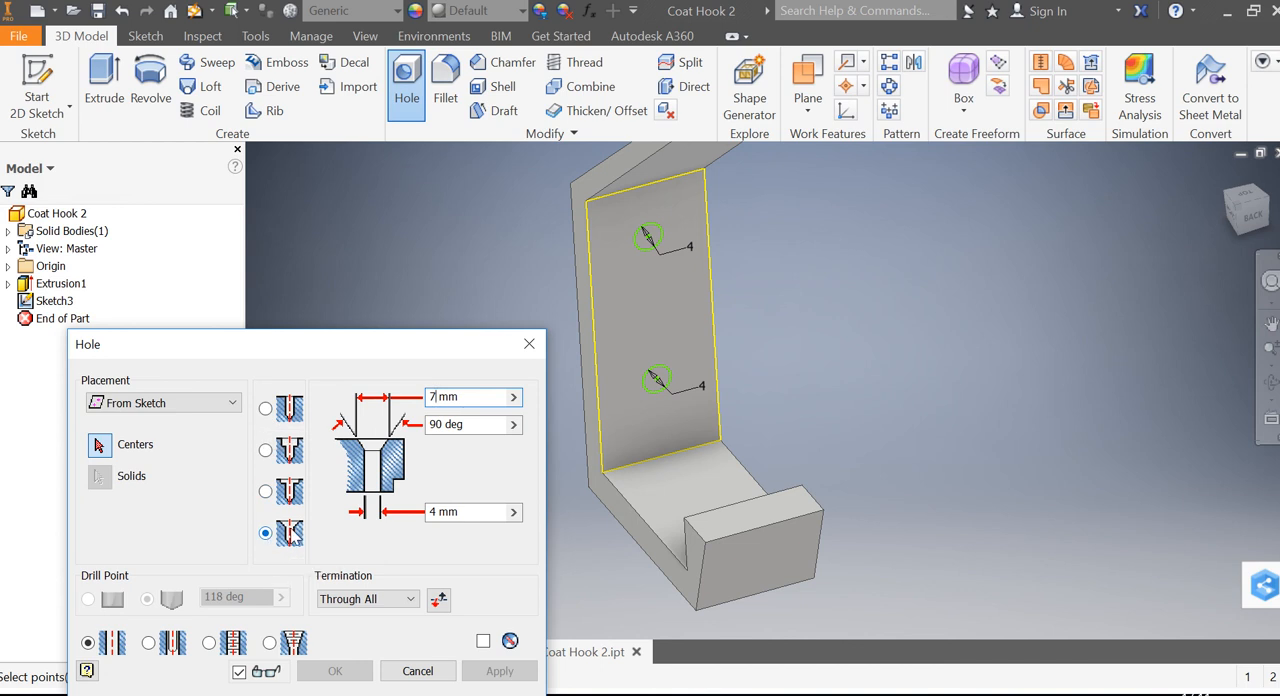
mouse_move(873, 260)
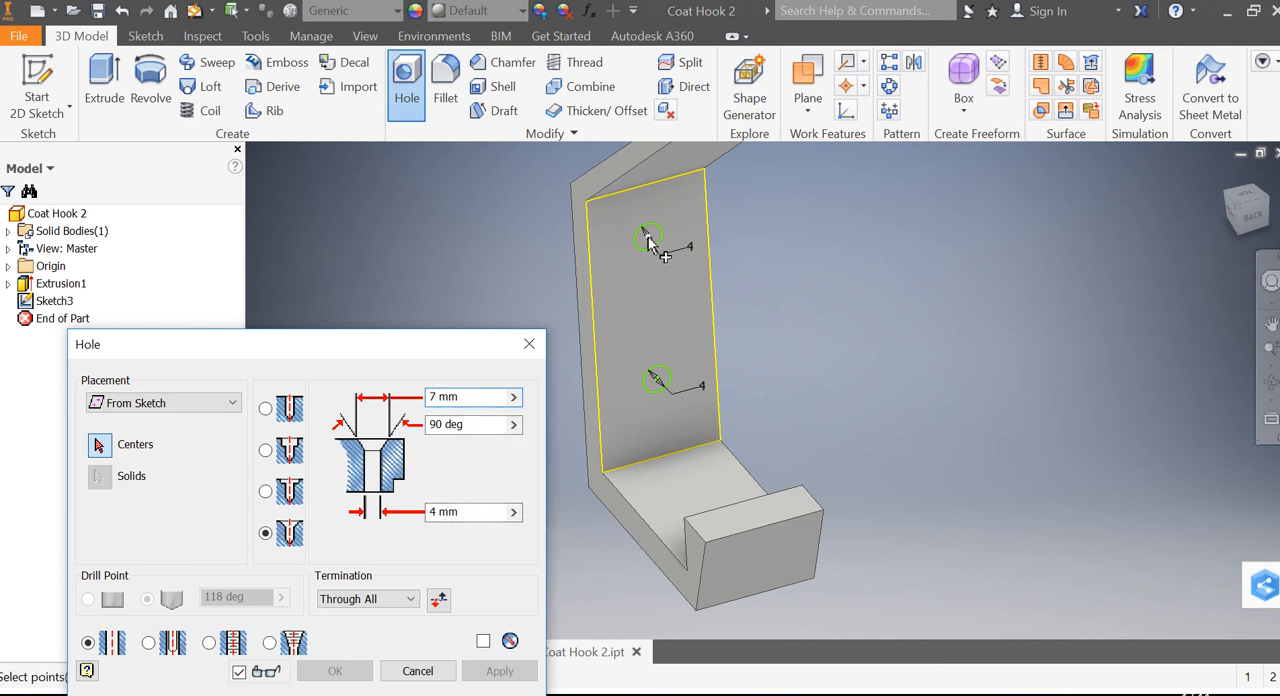
left_click(648, 238)
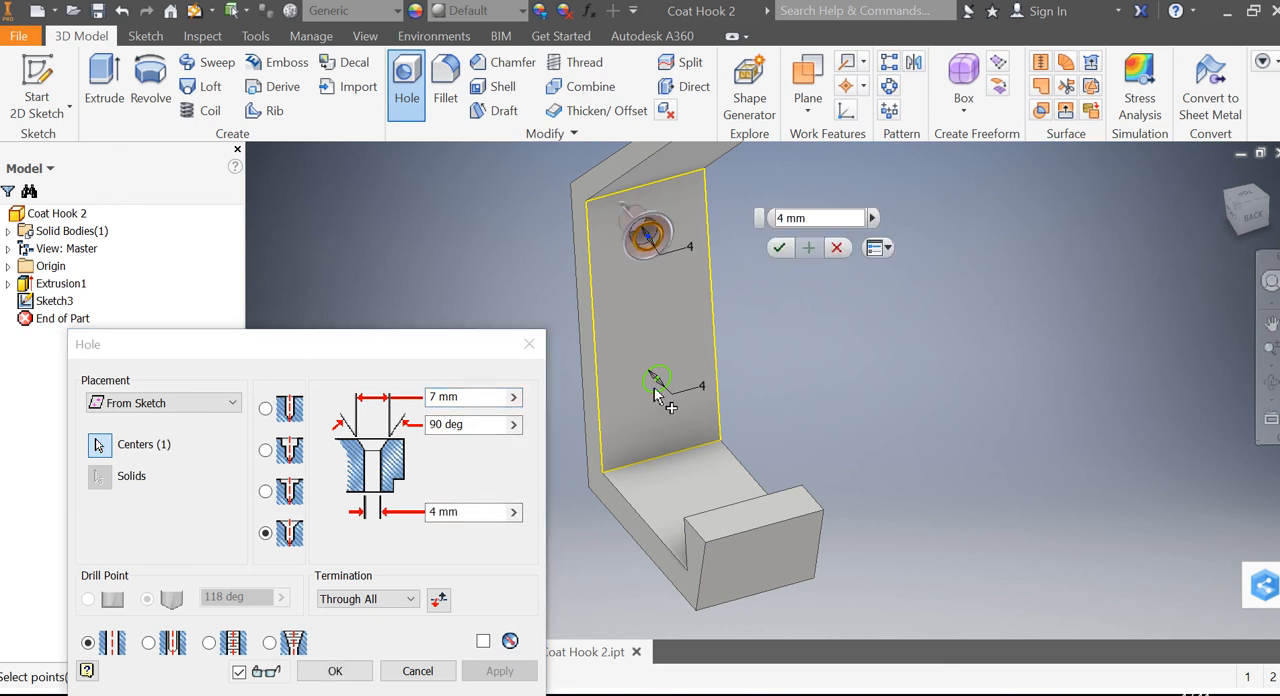
left_click(655, 378)
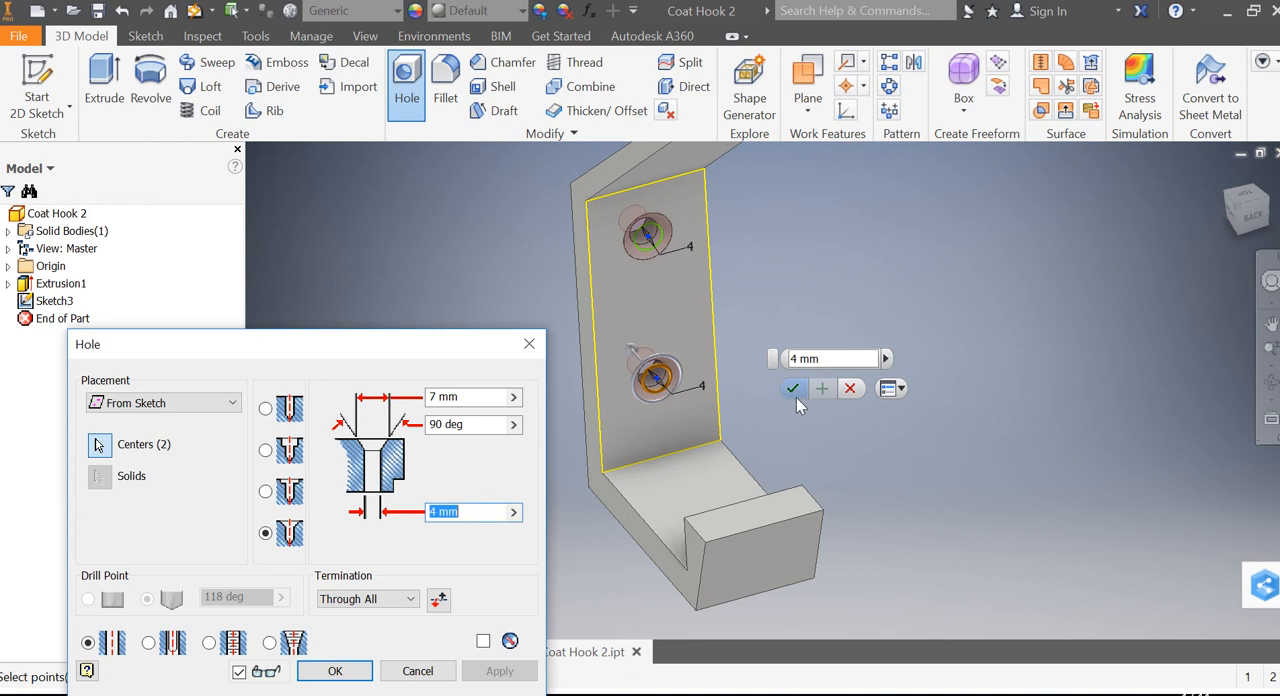
left_click(793, 388)
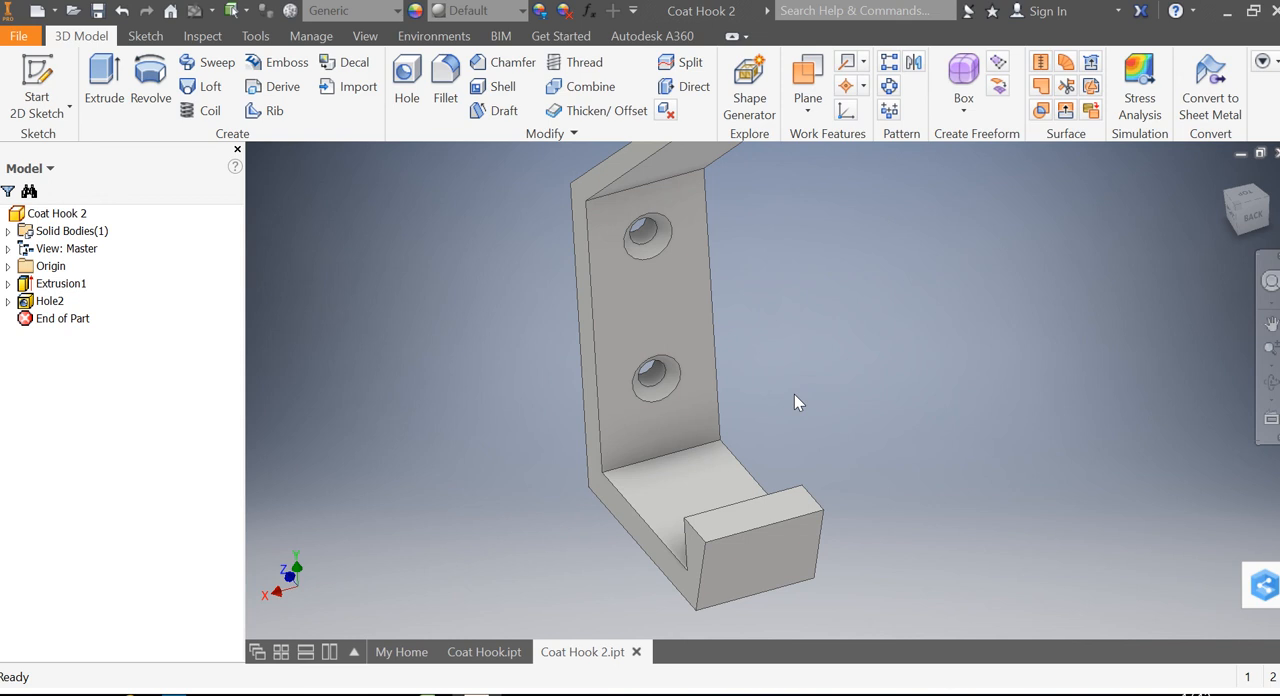
mouse_move(421, 335)
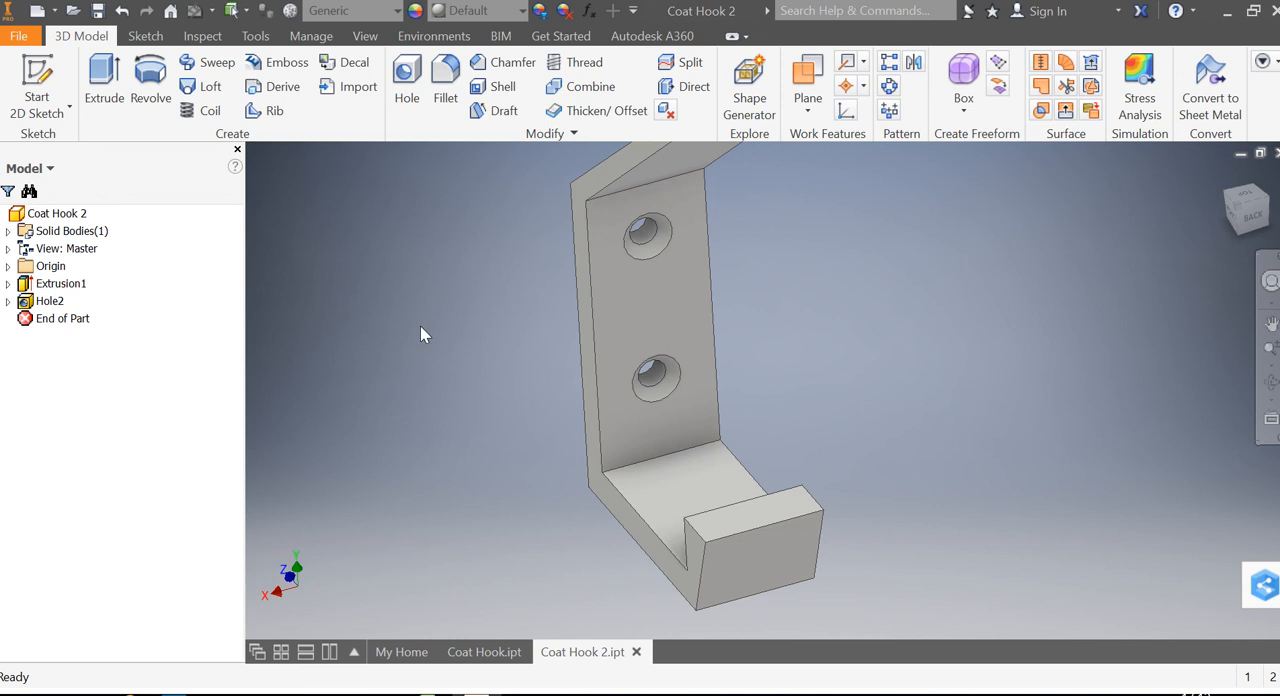